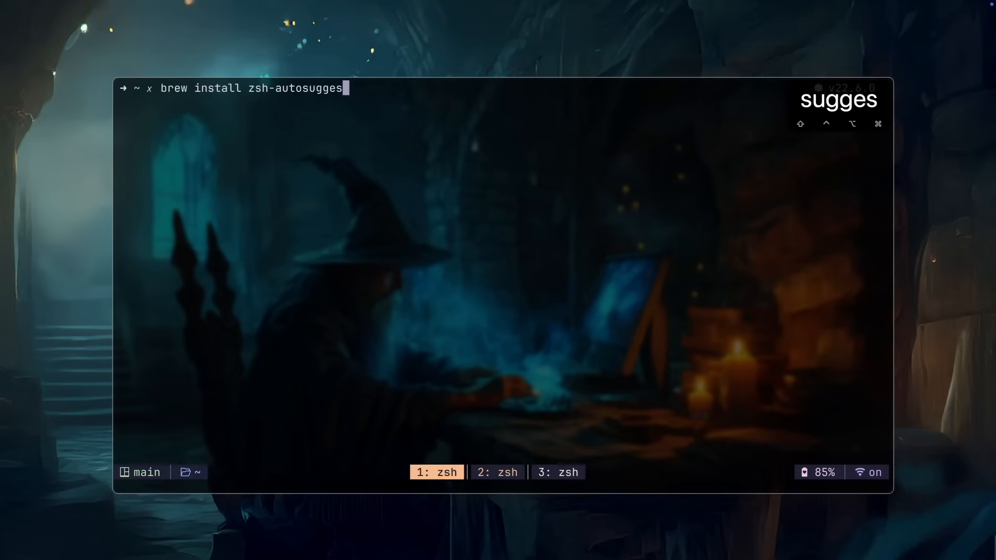
Complete the brew install command for zsh-autosuggestions and zsh-syntax-highlighting
{"action": "type", "text": "tions zsh-s"}
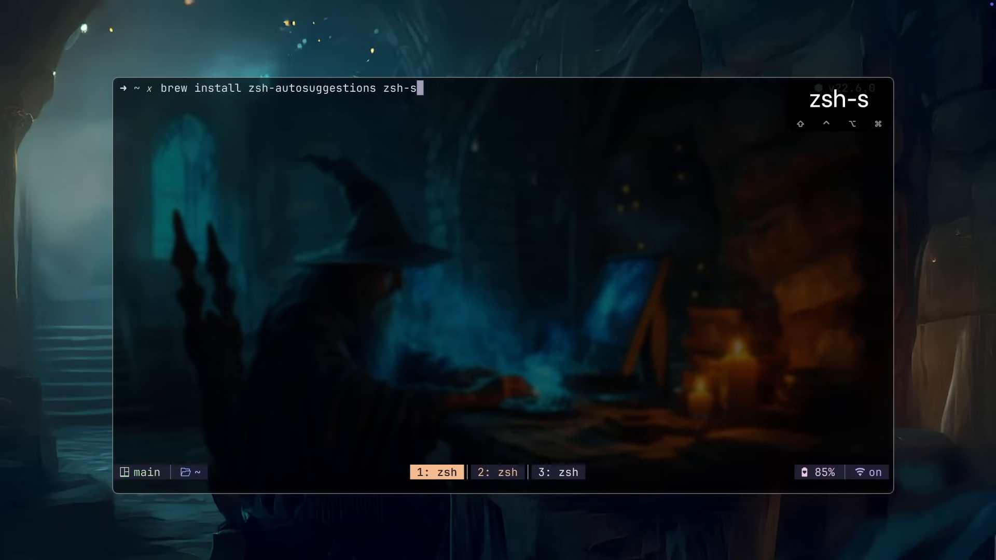
{"action": "type", "text": "yntax-high"}
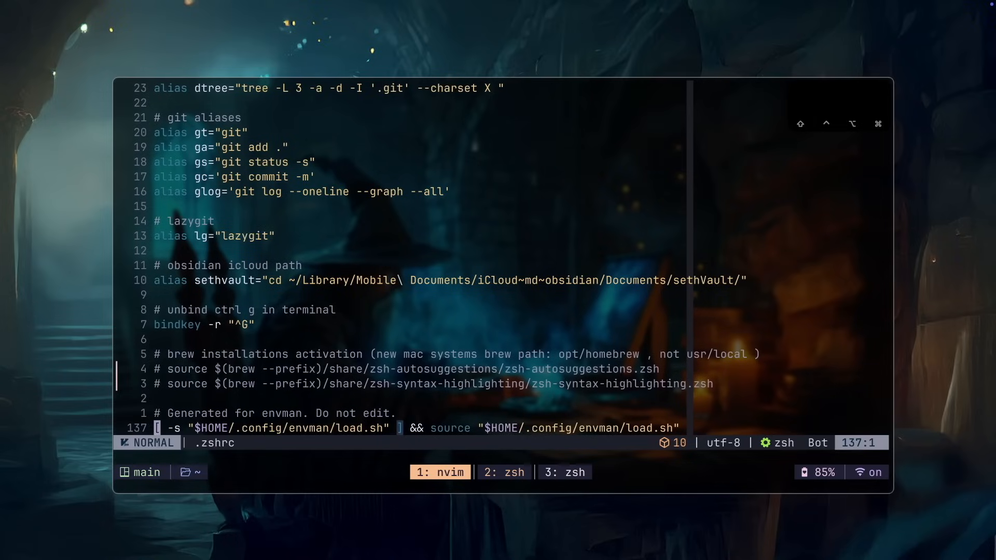
Move up through .zshrc's commented brew plugin source lines in Neovim
{"action": "key", "text": "k"}
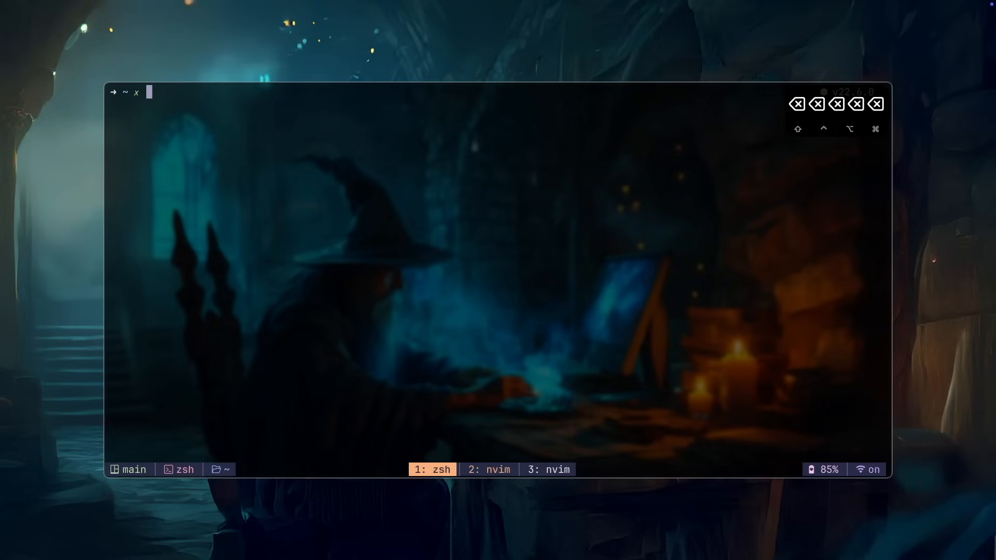
Show the tldr quick-reference page for mas
{"action": "type", "text": "tldr mas"}
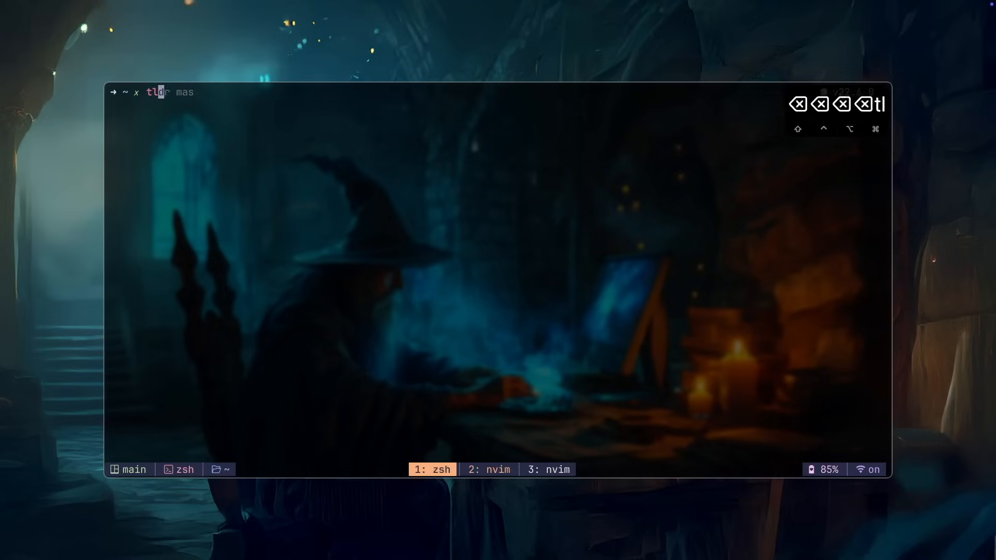
{"action": "key", "text": "Enter"}
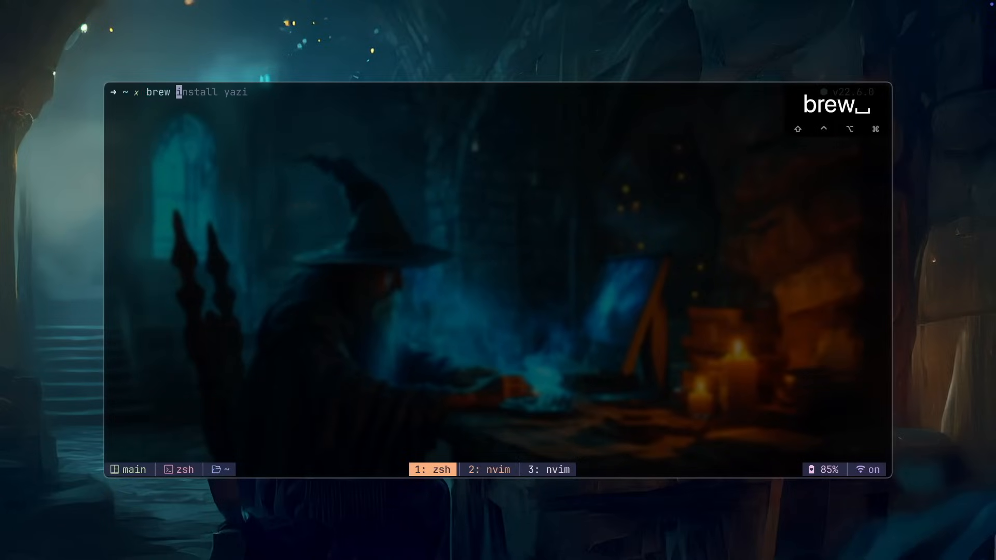
{"action": "type", "text": "mas"}
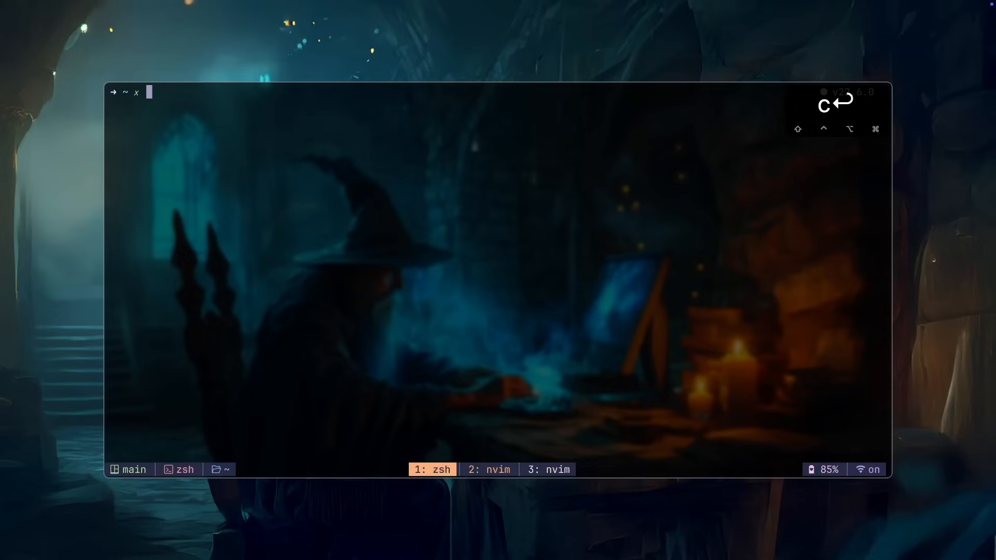
List installed App Store apps with mas list and query mas info for Xcode
{"action": "type", "text": "mas list"}
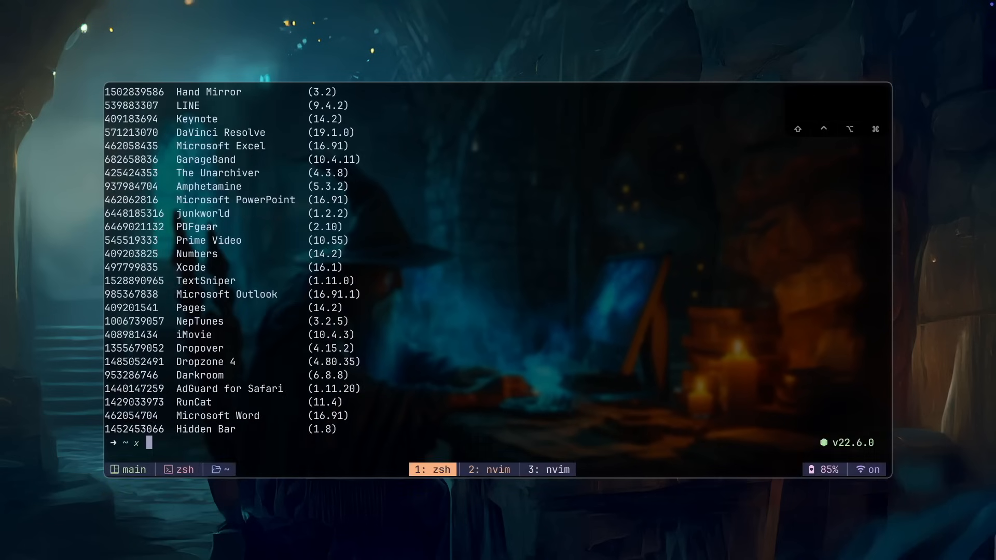
{"action": "type", "text": "kkkkkk"}
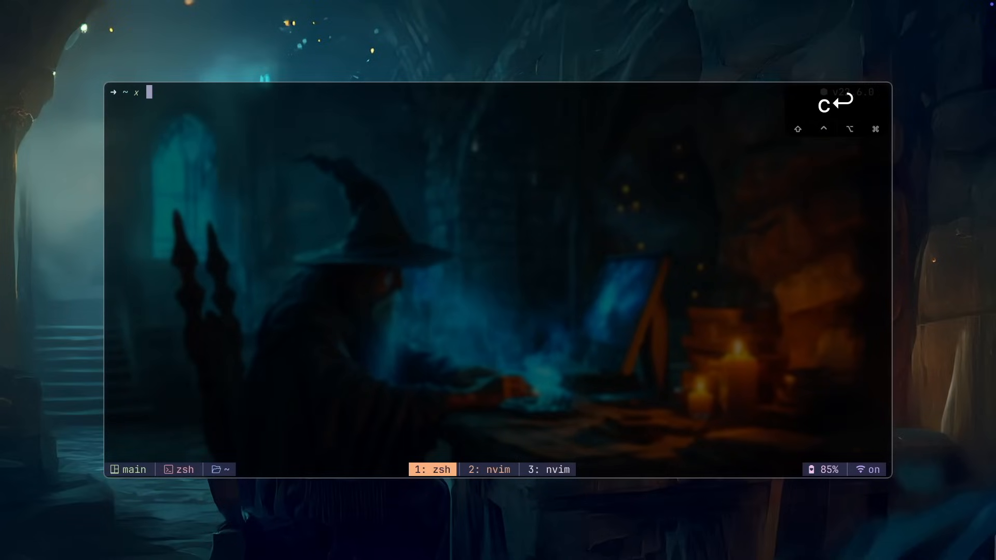
{"action": "type", "text": "mas info XCode"}
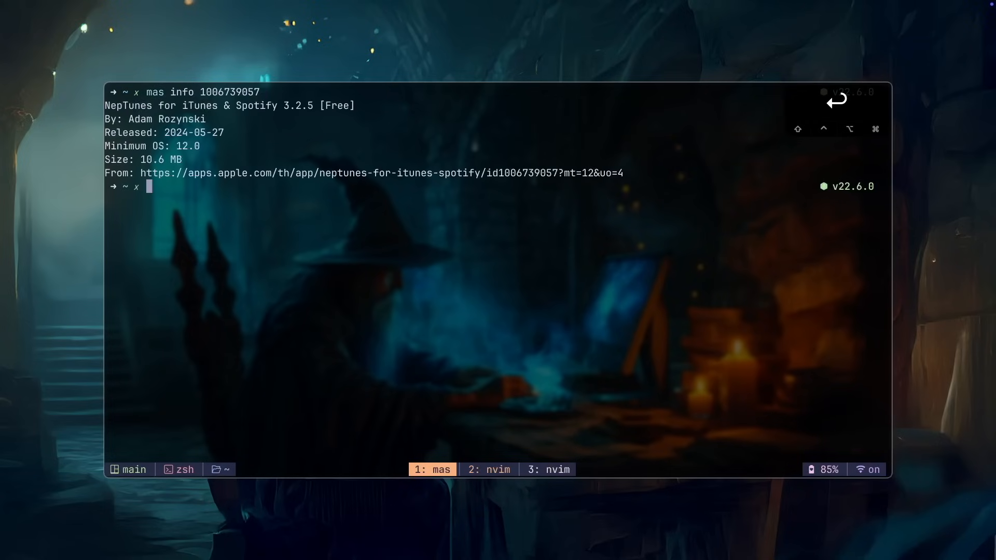
Run mas outdated and mas upgrade to check App Store apps for updates
{"action": "type", "text": "kkkkkk"}
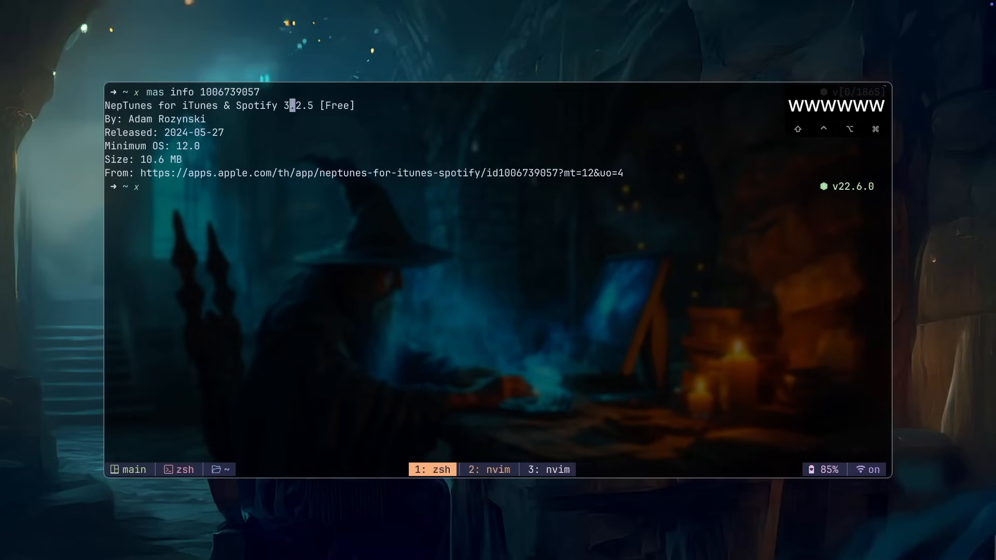
{"action": "type", "text": "mas outdated"}
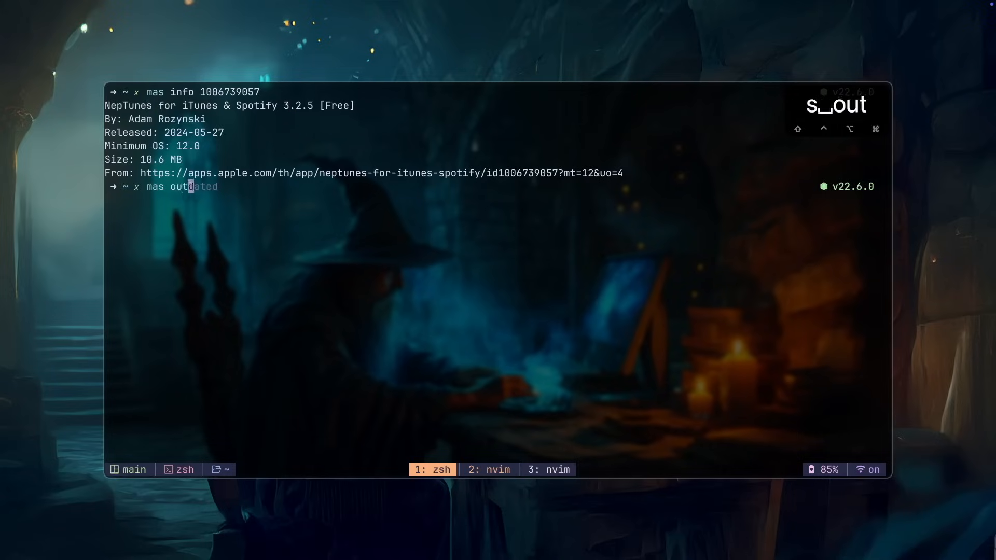
{"action": "key", "text": "Return"}
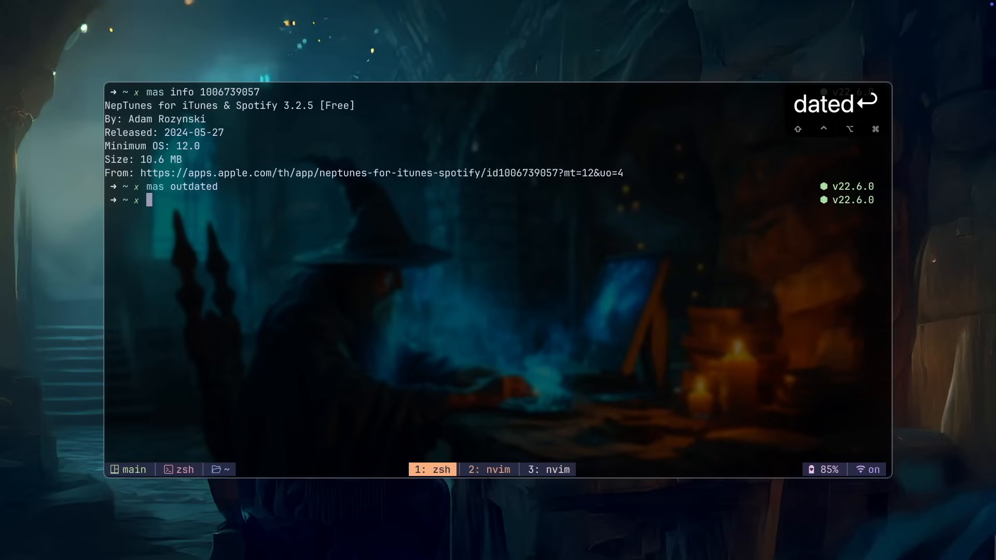
{"action": "type", "text": "mas upgrade"}
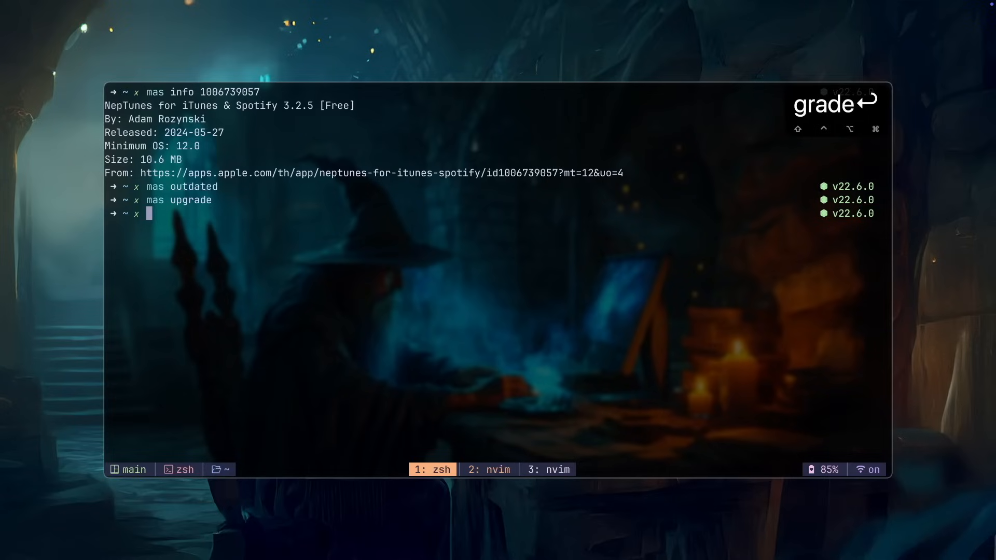
Draft mas search DaVinCi and mas purchase commands at the prompt
{"action": "type", "text": ":q"}
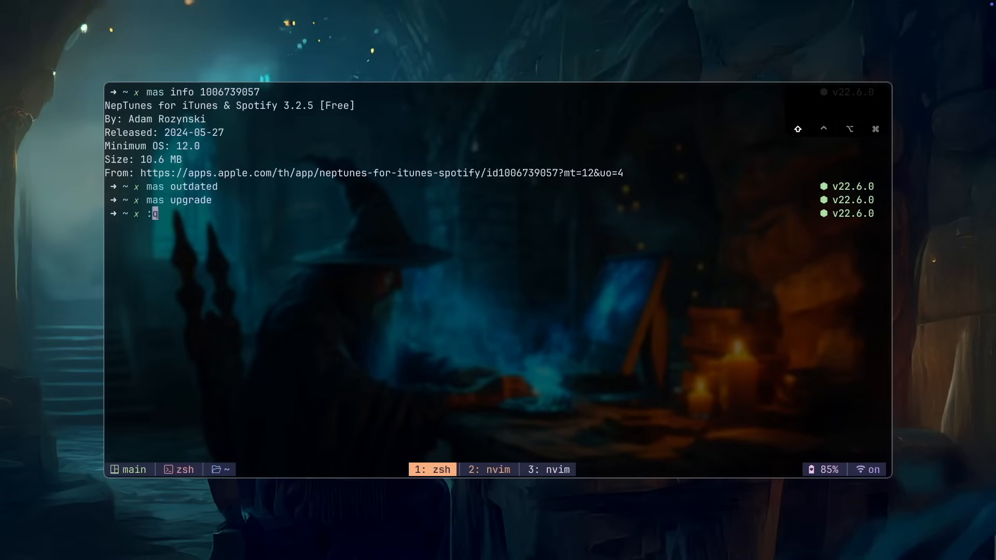
{"action": "key", "text": "Backspace"}
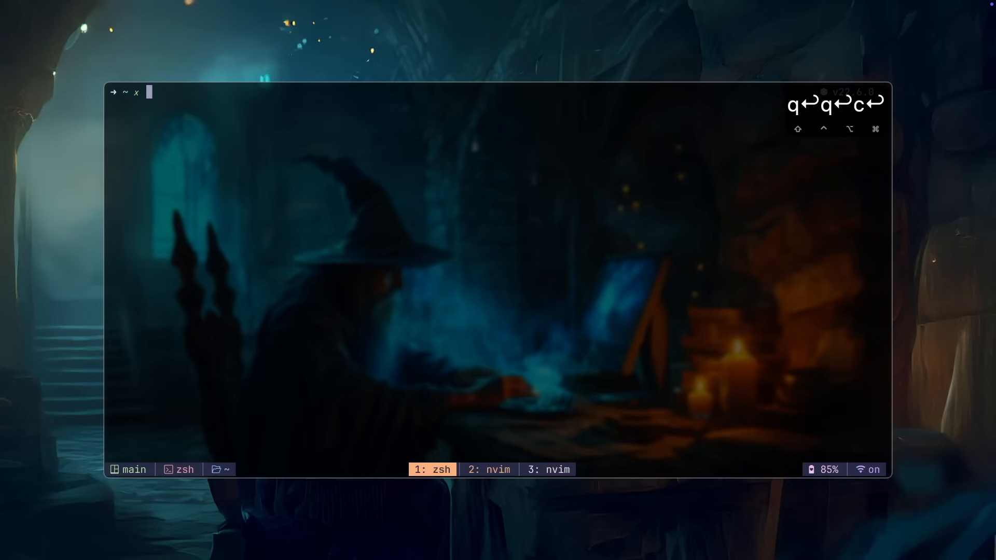
{"action": "type", "text": "mas search DaVinCi"}
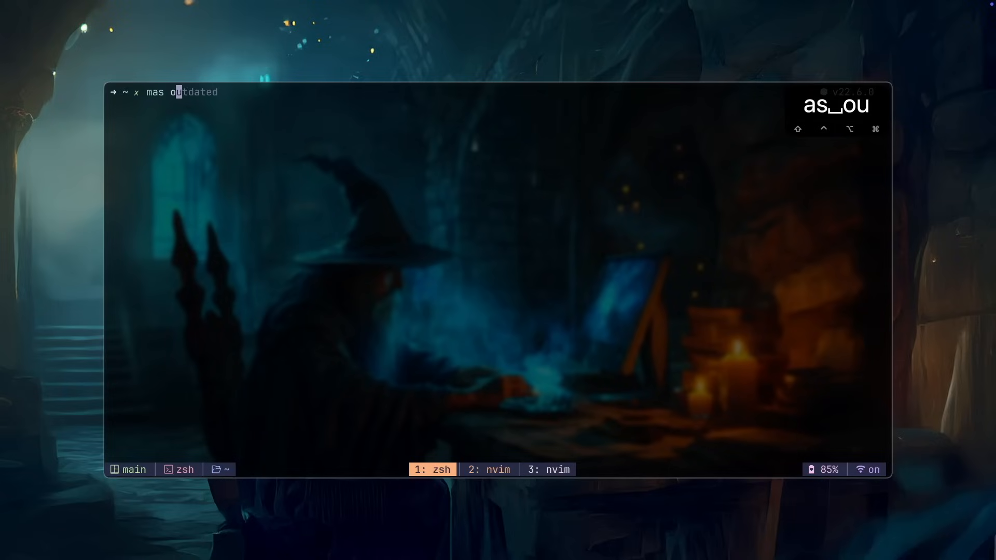
{"action": "type", "text": "purchase"}
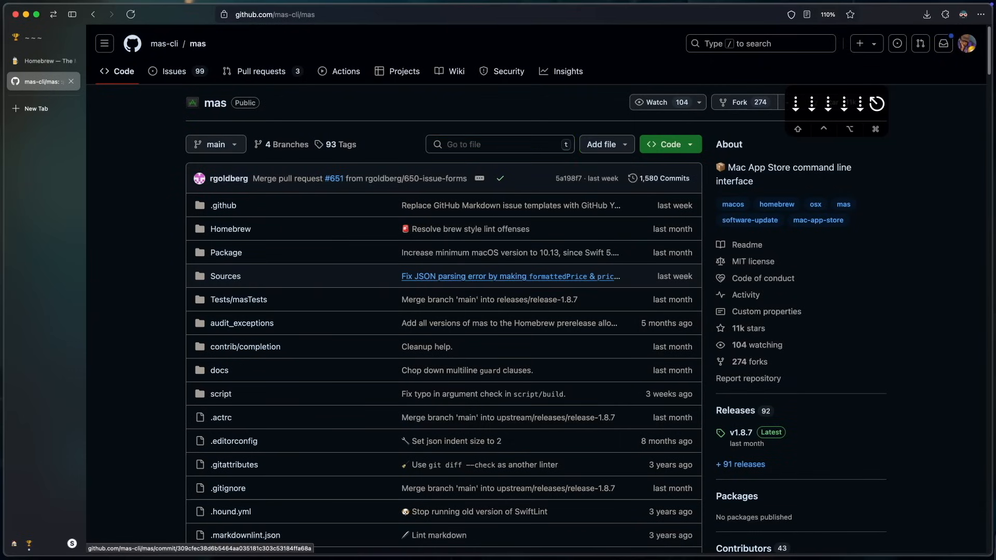
Scroll the mas-cli GitHub page and the junegunn/fzf README in Arc
{"action": "scroll", "scroll_direction": "down", "scroll_amount": 3}
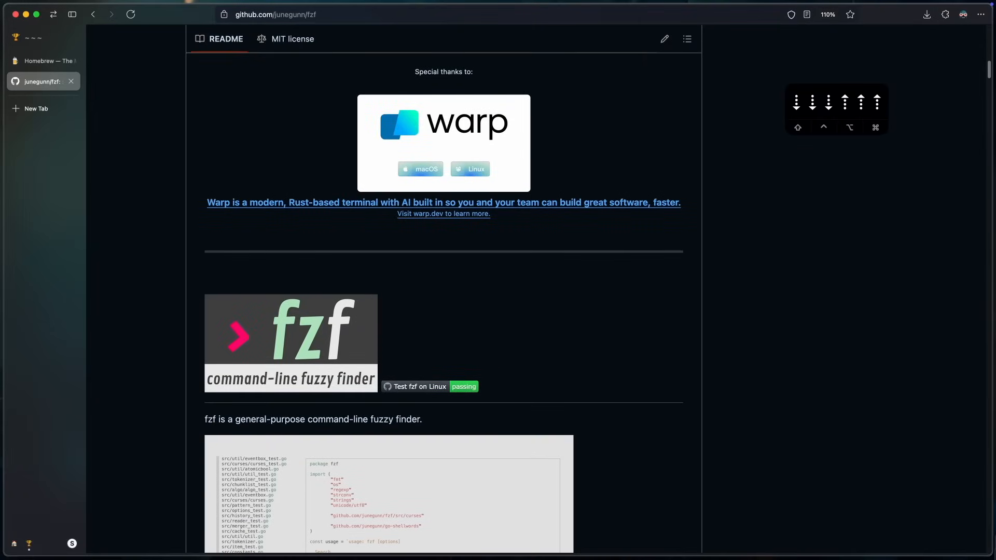
{"action": "scroll", "scroll_direction": "down", "scroll_amount": 3}
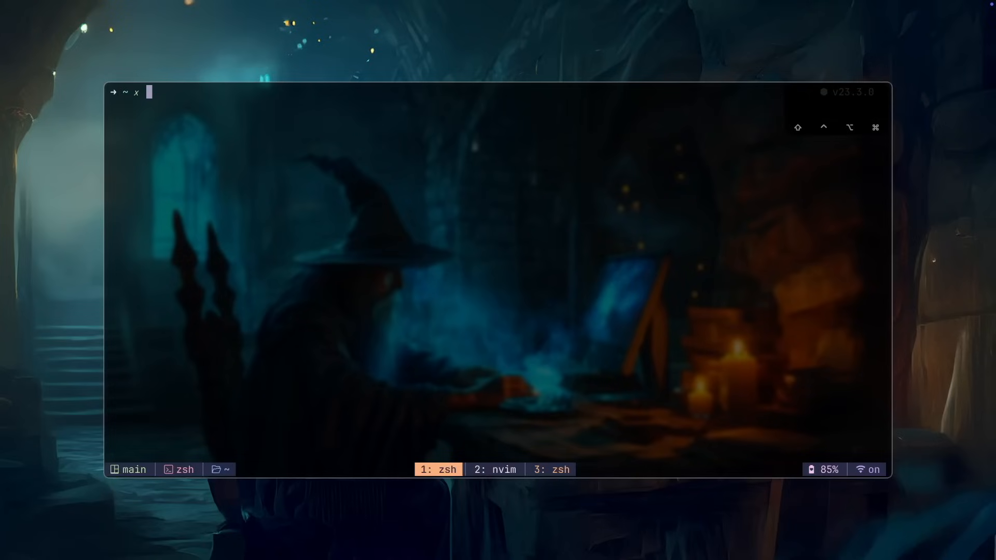
Run brew install fzf, try fd, and page through index.js in bat
{"action": "type", "text": "brew install fzf"}
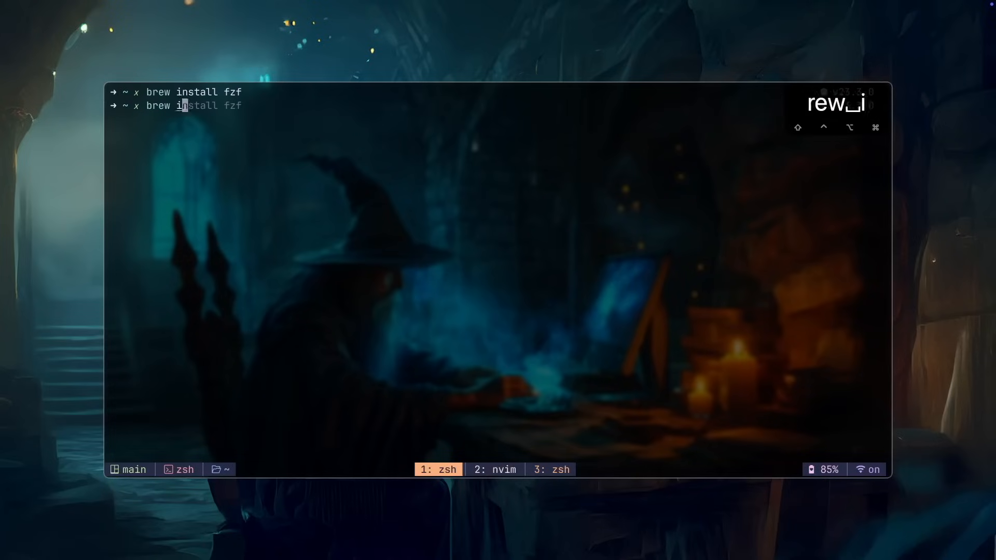
{"action": "type", "text": "fd"}
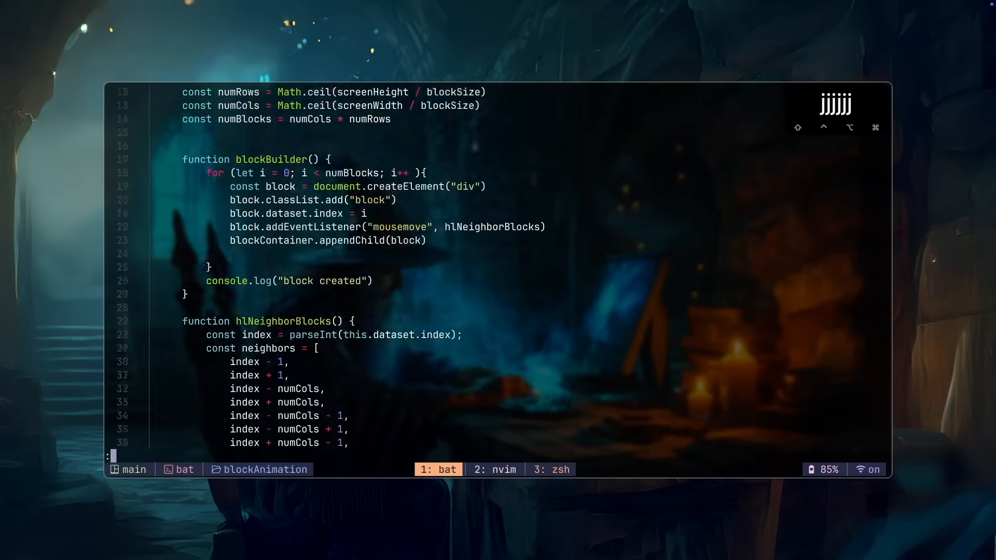
{"action": "scroll", "scroll_direction": "down", "scroll_amount": 3}
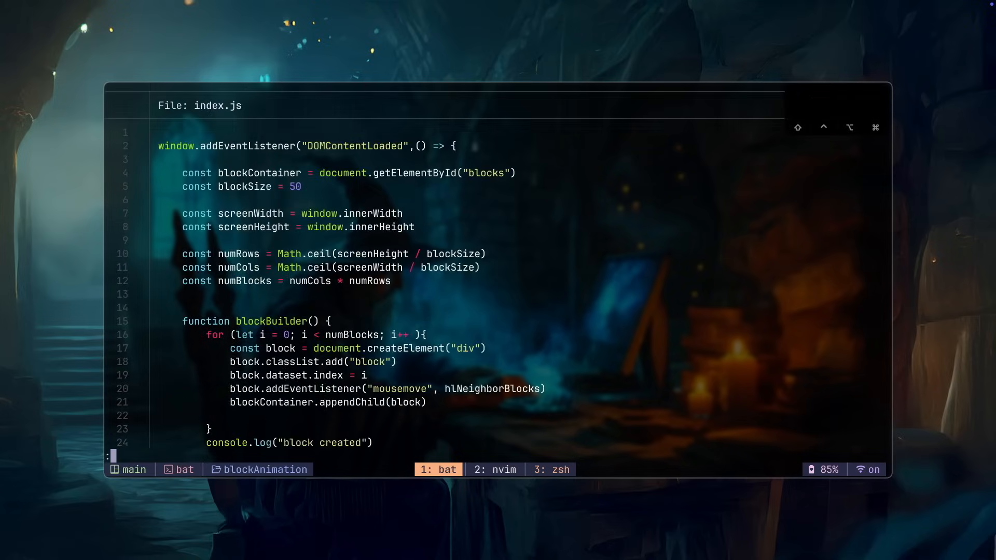
Find the fzf section in .zshrc and yank the eval "$(fzf --zsh)" line
{"action": "left_click", "coordinate": [548, 469]}
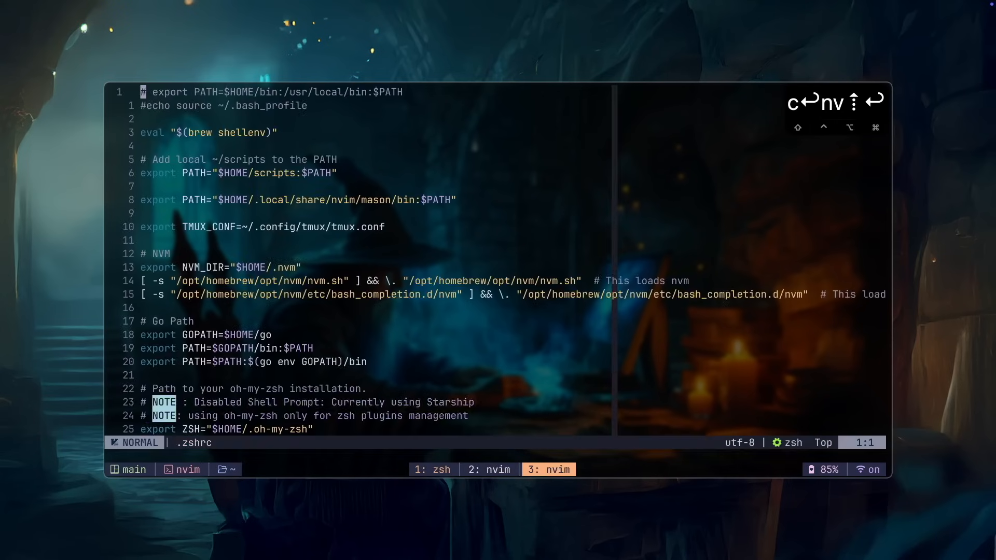
{"action": "type", "text": "/fzf"}
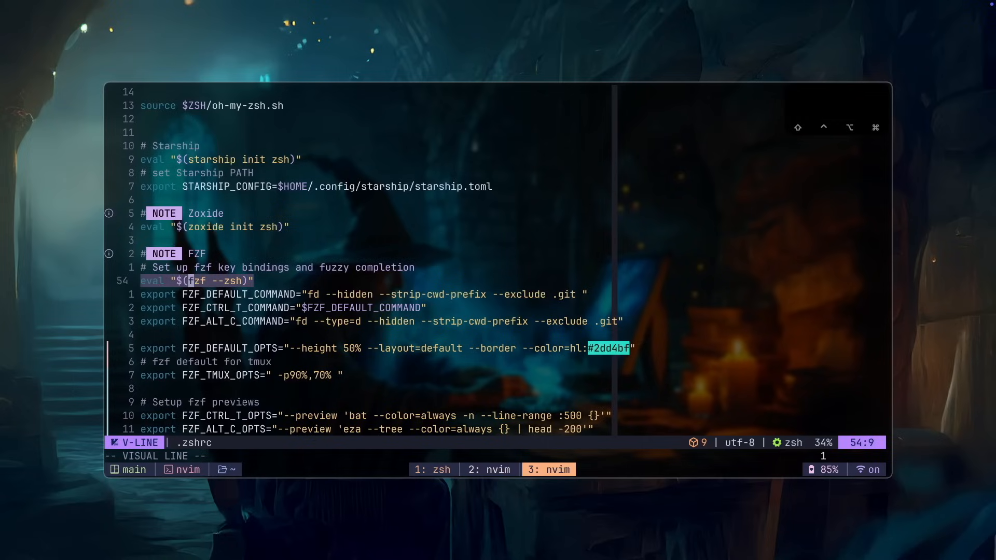
{"action": "key", "text": "y"}
{"action": "type", "text": "fzf -"}
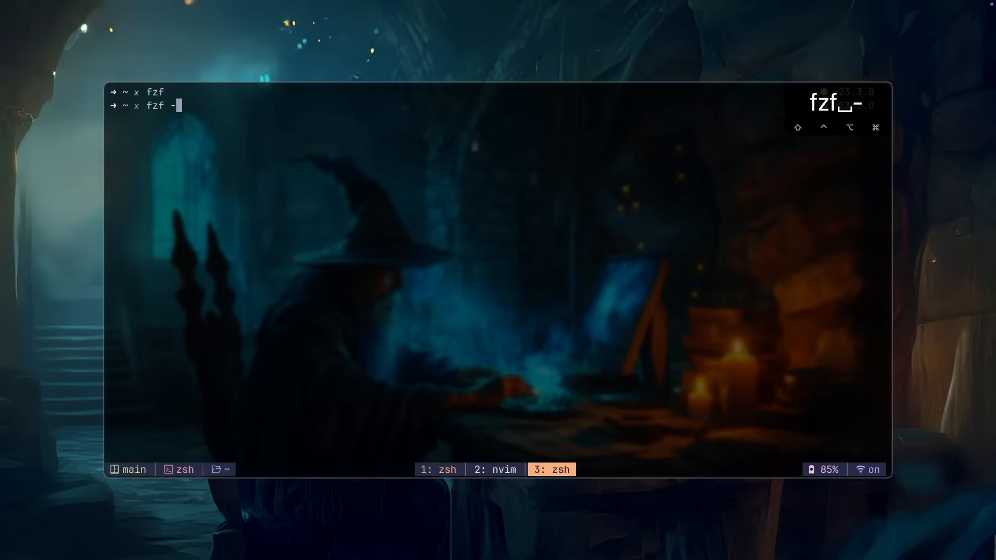
Confirm fzf --version reports 0.56.3 (brew) and enter nvim .zshrc
{"action": "type", "text": "v"}
{"action": "key", "text": "Enter"}
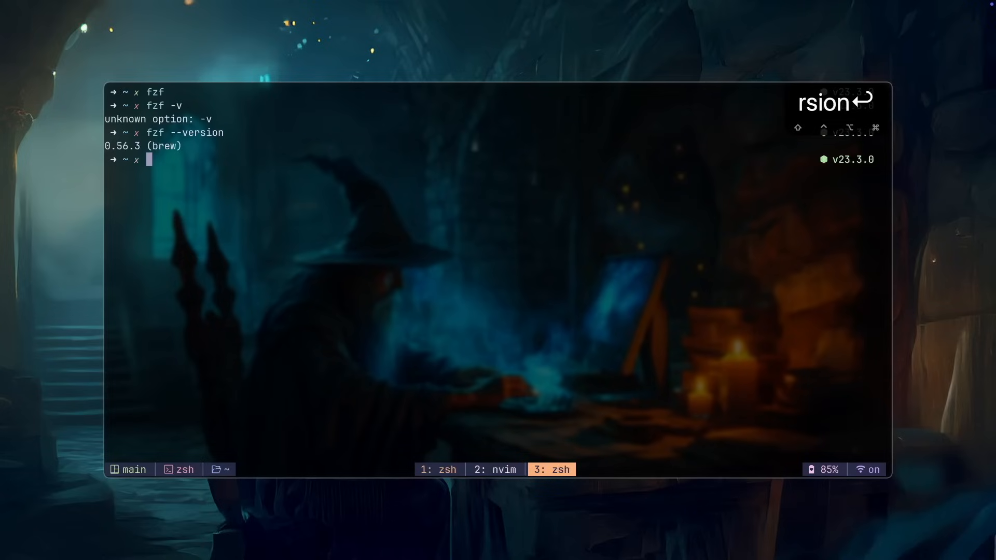
{"action": "type", "text": "nvim .zshrc"}
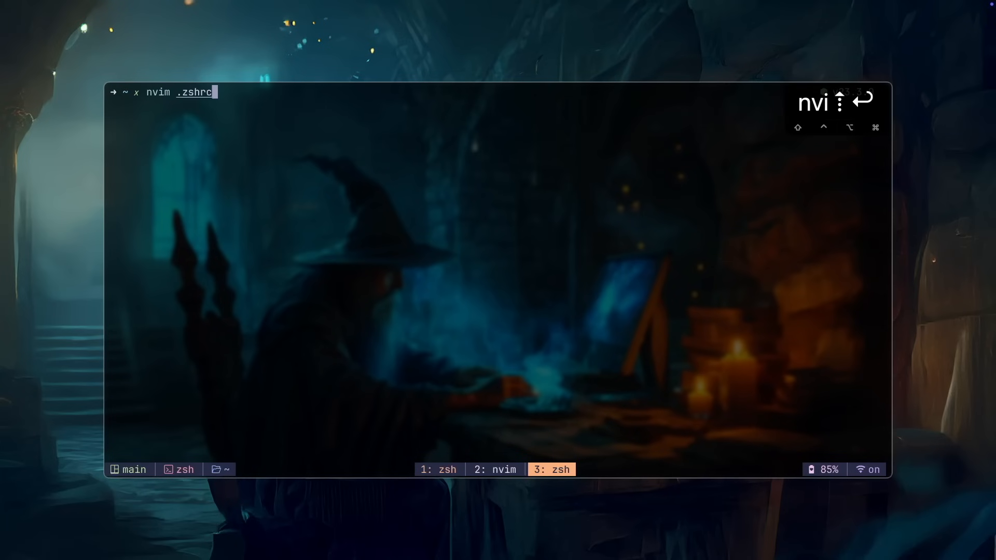
Review .zshrc's FZF_DEFAULT_COMMAND fd words and FZF_TMUX_OPTS lines in Neovim, then return to the shell window
{"action": "key", "text": "Enter"}
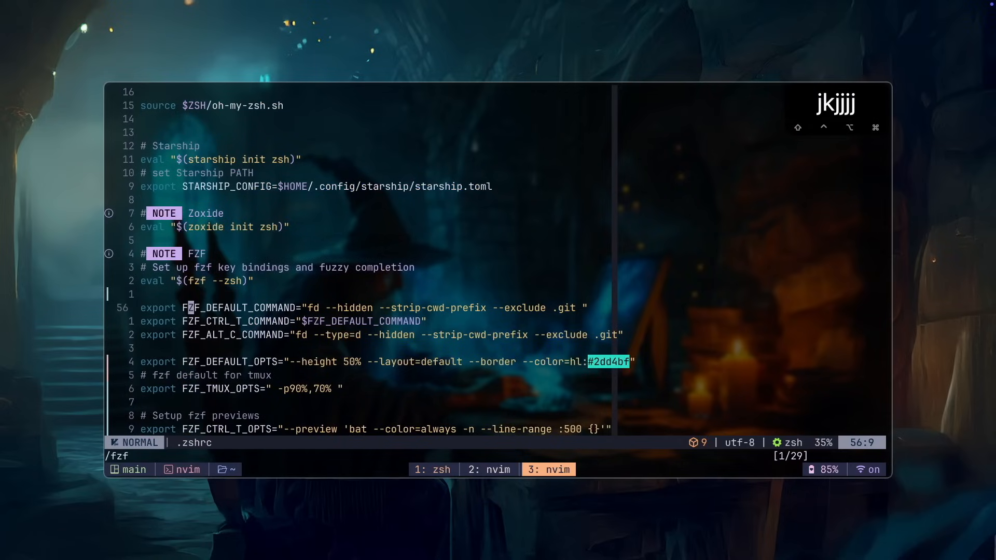
{"action": "key", "text": "V"}
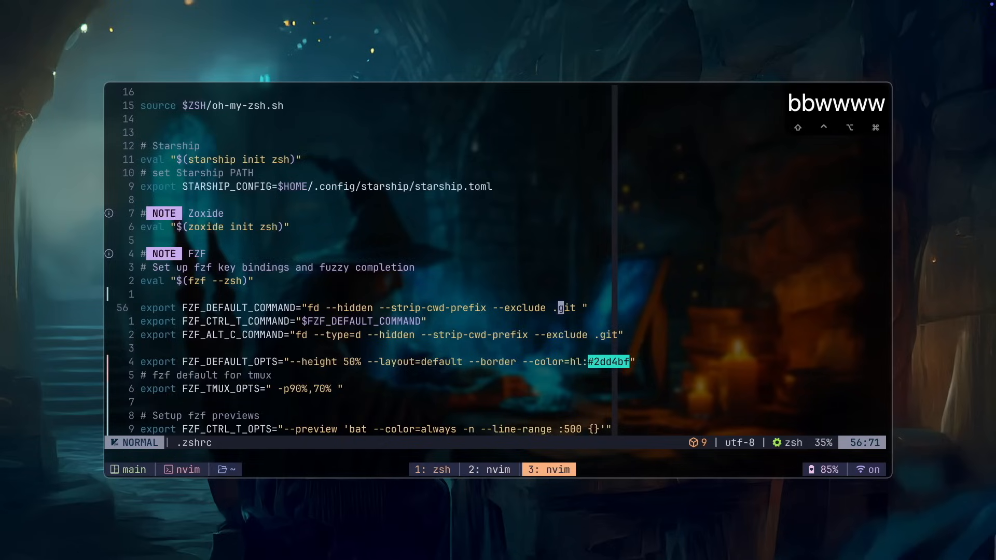
{"action": "key", "text": "v"}
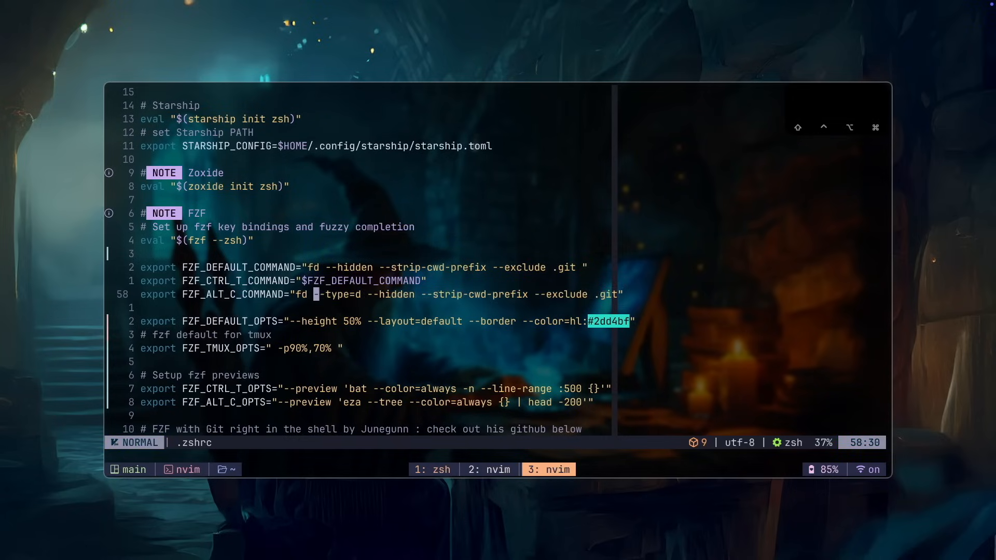
{"action": "key", "text": "v"}
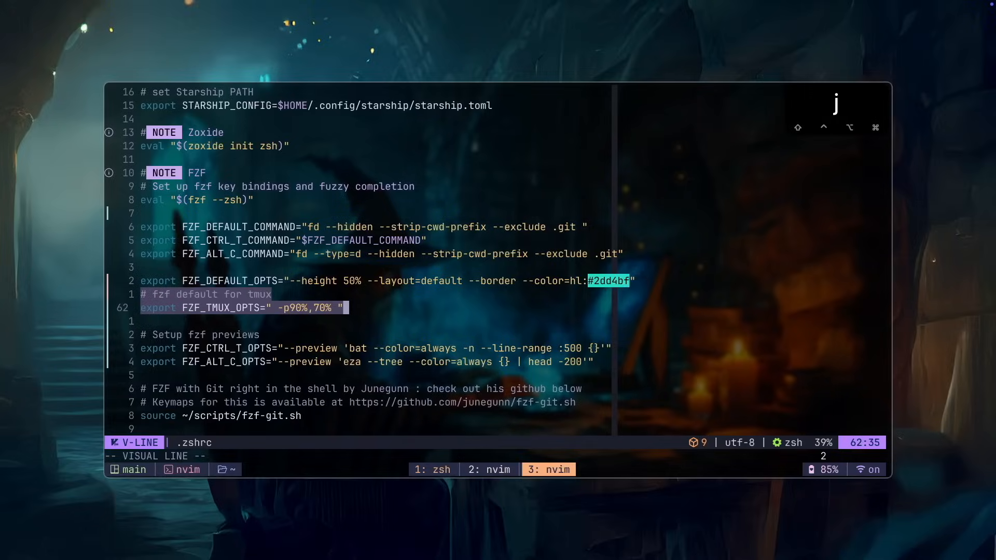
{"action": "left_click", "coordinate": [432, 469]}
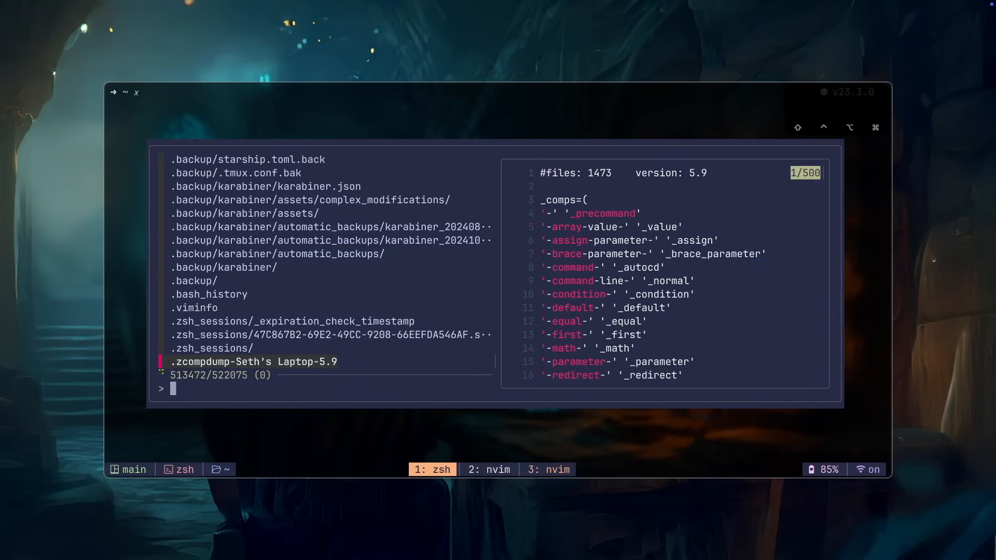
{"action": "type", "text": "Desk"}
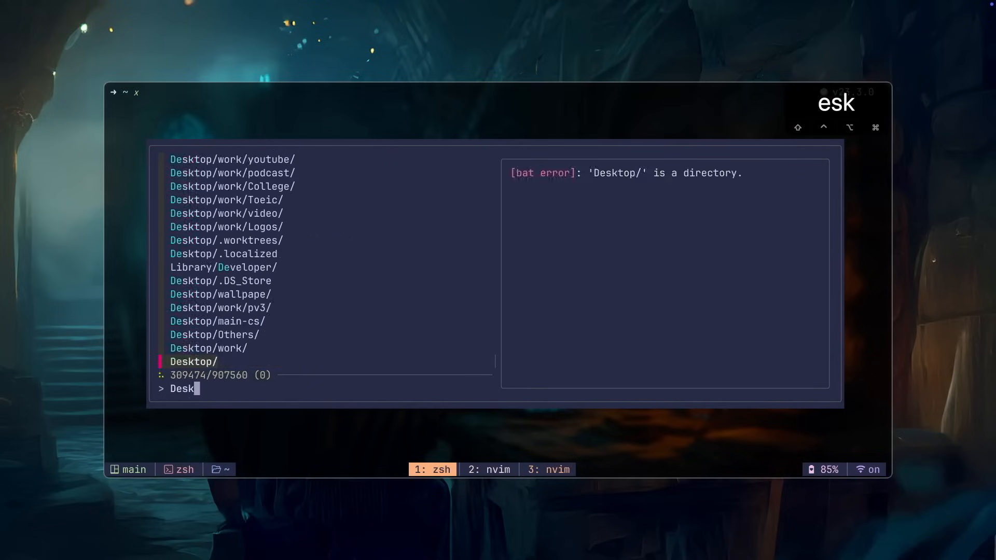
{"action": "type", "text": "top/block"}
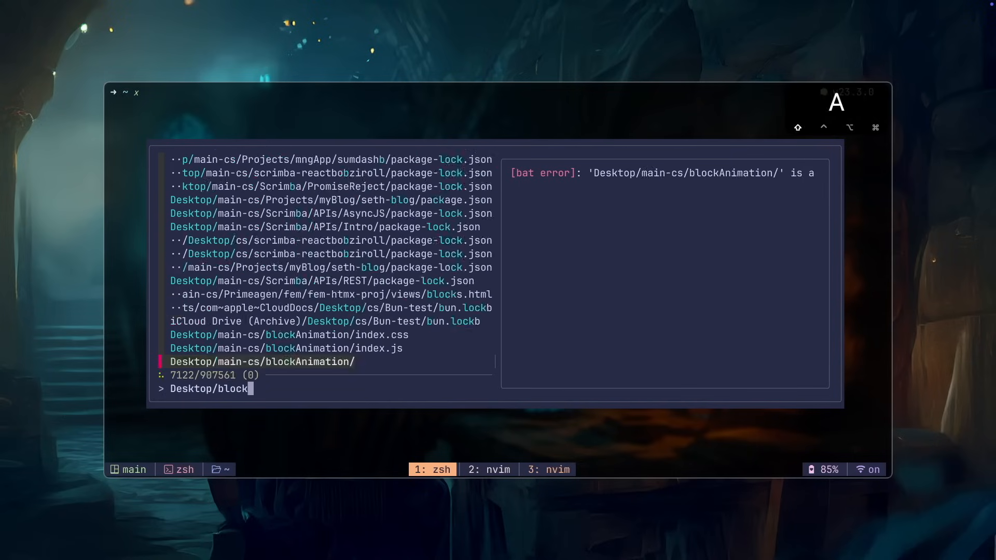
{"action": "key", "text": "enter"}
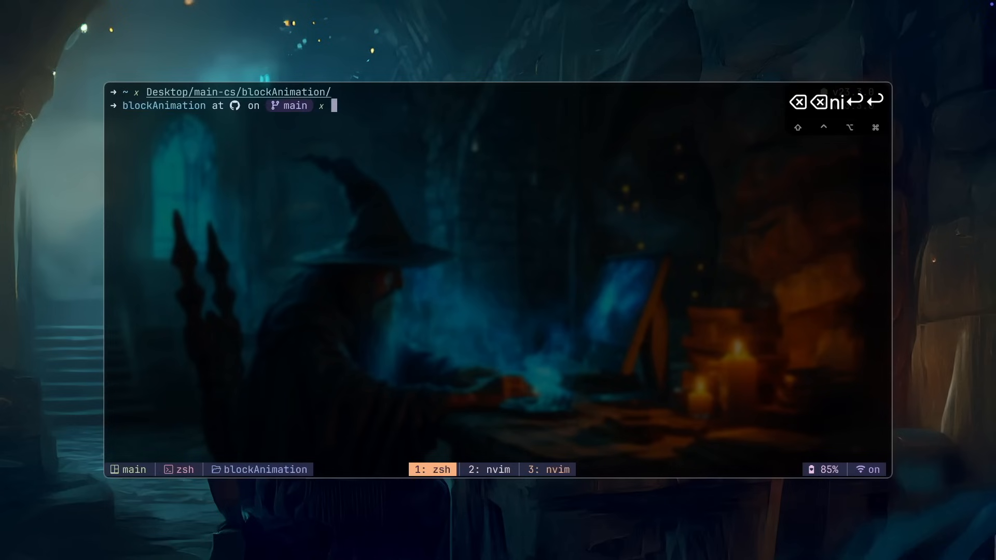
{"action": "type", "text": "cd bl"}
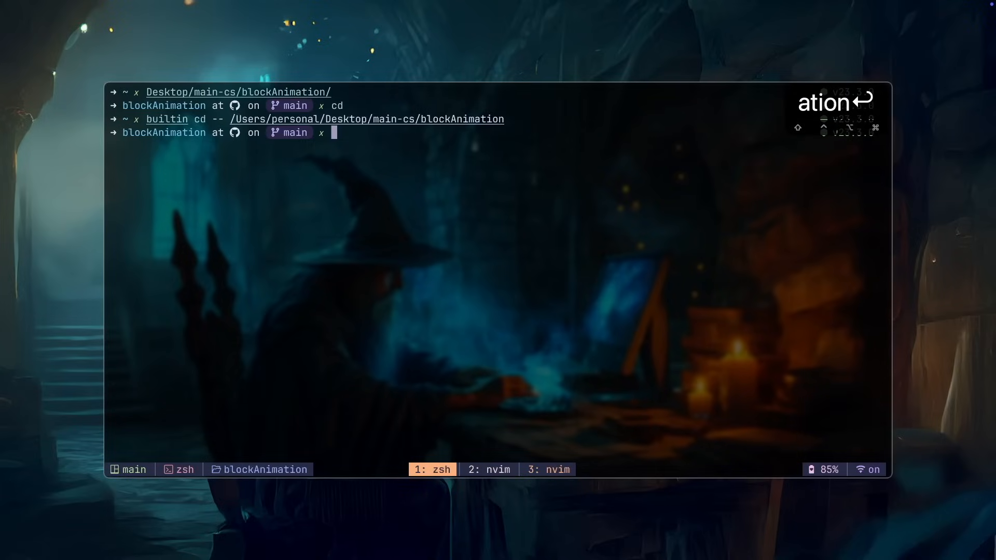
{"action": "type", "text": "cd"}
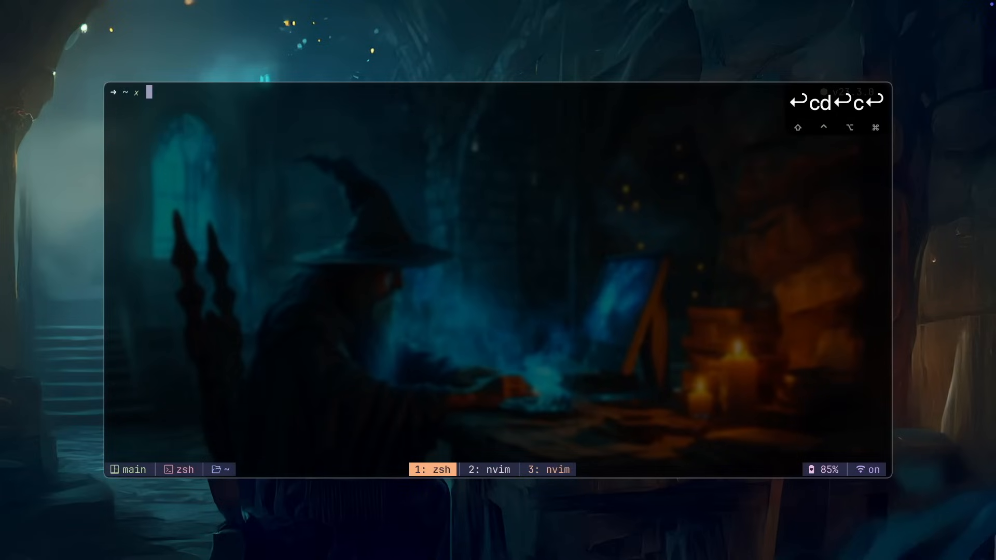
Use fzf's Ctrl-T finder to insert Desktop/main-cs/blockAnimation as the command argument
{"action": "type", "text": "nvim .zshrc"}
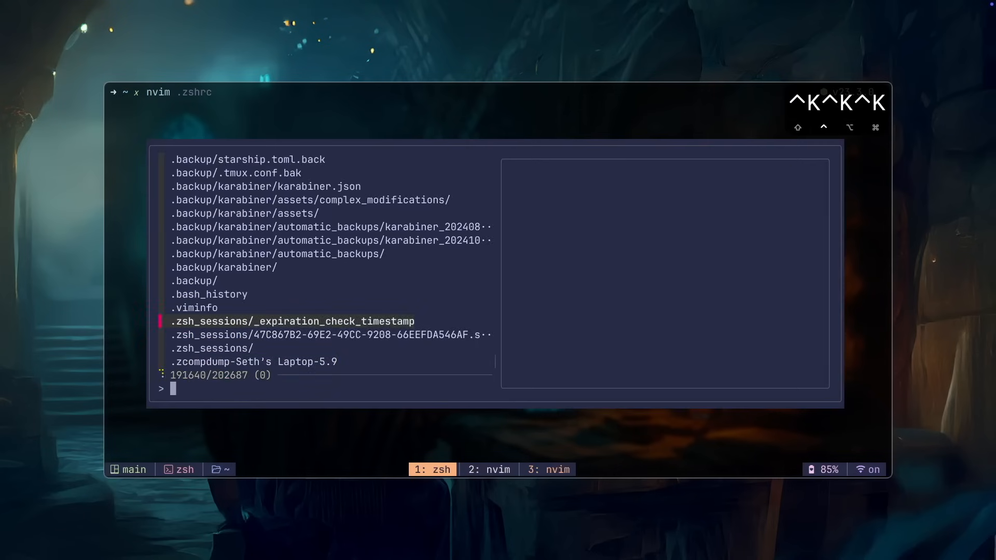
{"action": "type", "text": "Desktop/block"}
{"action": "type", "text": "code"}
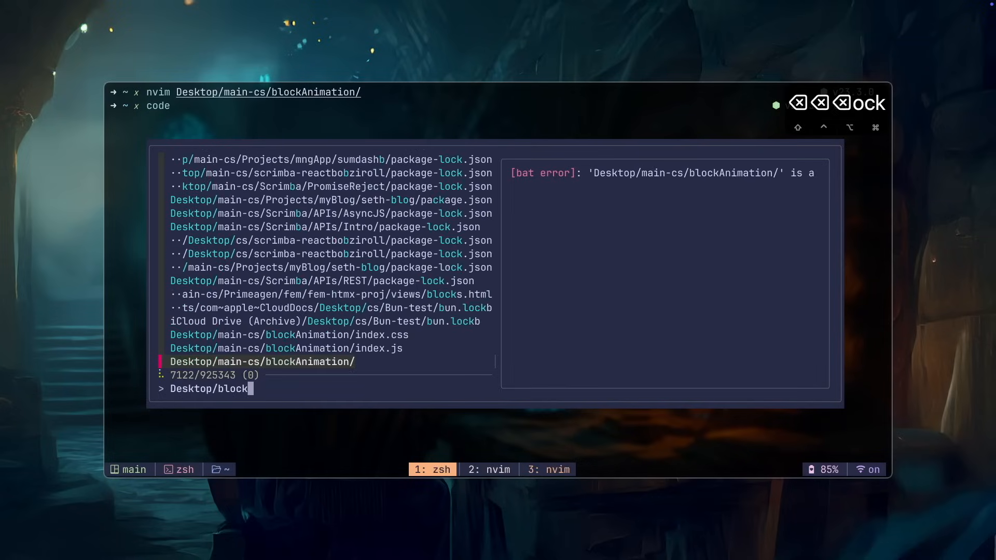
{"action": "key", "text": "enter"}
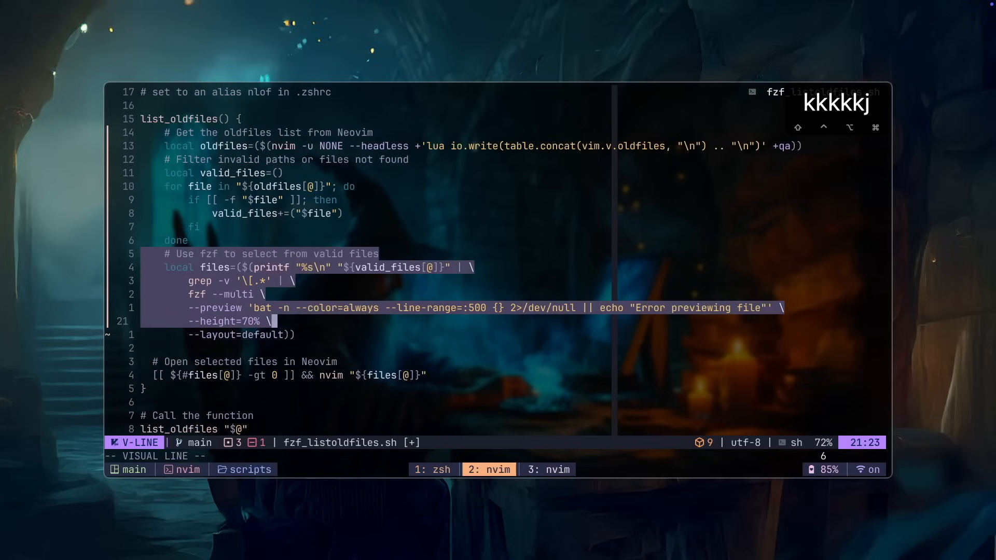
Make ~/scripts/fzf_listoldfiles.sh executable with chmod +x from inside Neovim
{"action": "key", "text": "j"}
{"action": "type", "text": ":!chmod +x /Users/personal/dotfiles/scripts/scripts/fzf_listoldfiles.sh"}
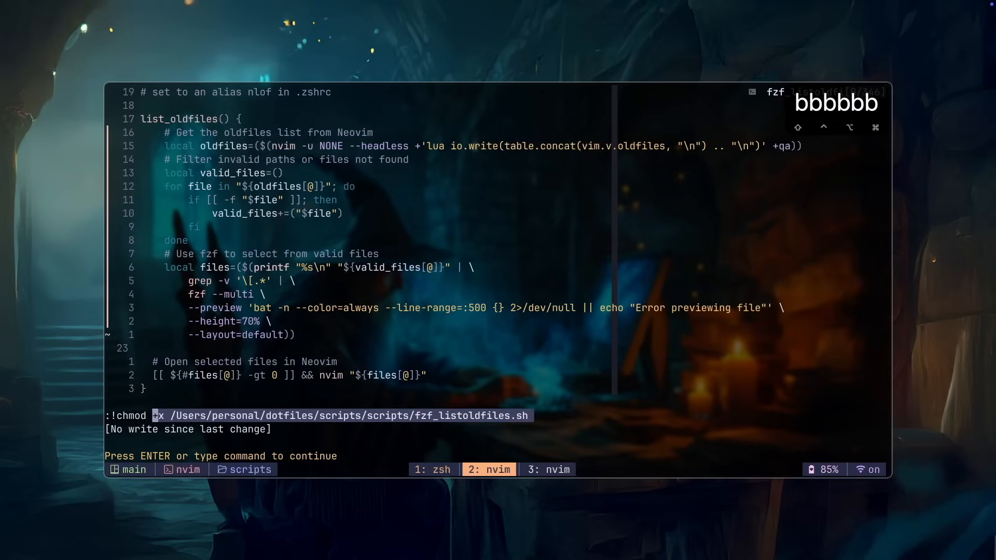
{"action": "key", "text": "enter"}
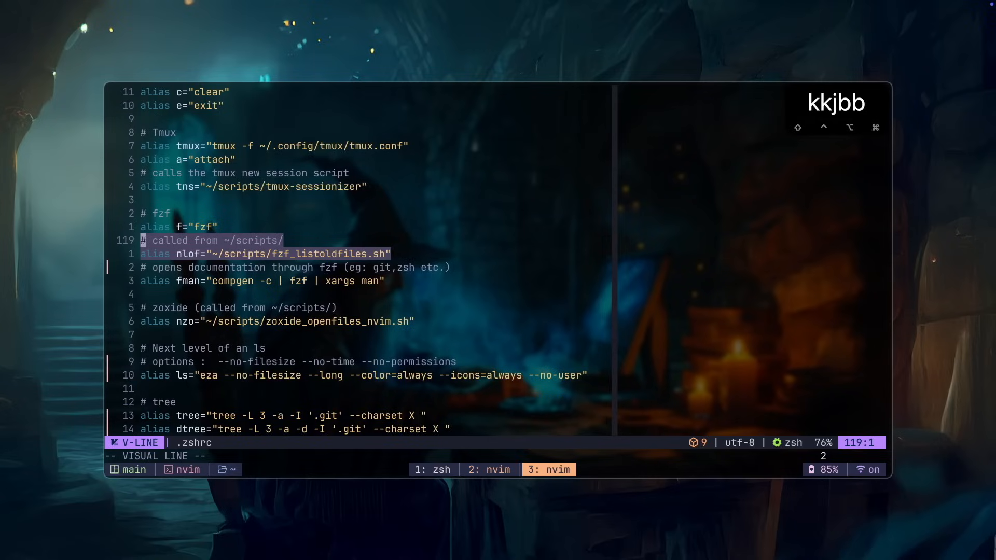
Leave the nlof/fman alias selection in .zshrc and switch to the first shell window
{"action": "key", "text": "Escape"}
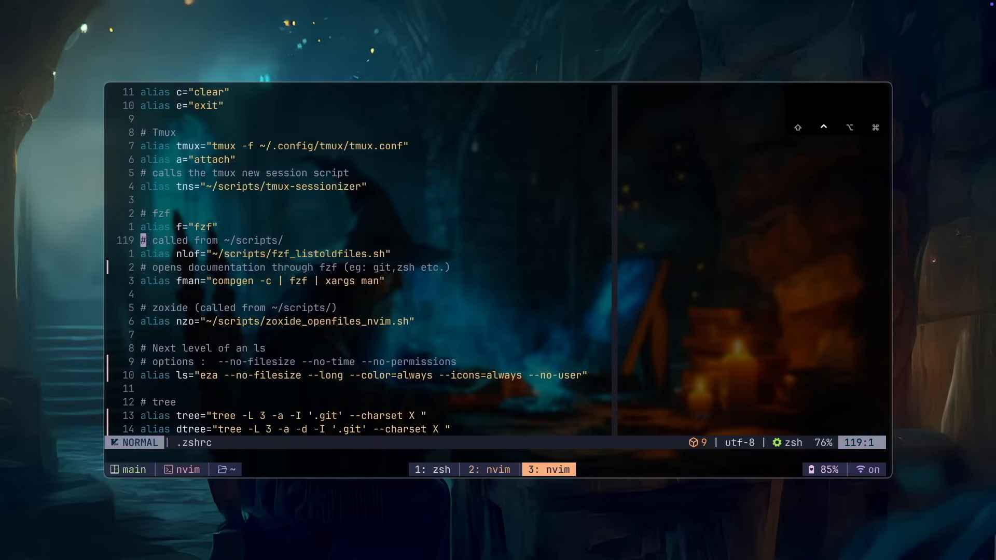
{"action": "left_click", "coordinate": [432, 469]}
{"action": "type", "text": "main.jsx"}
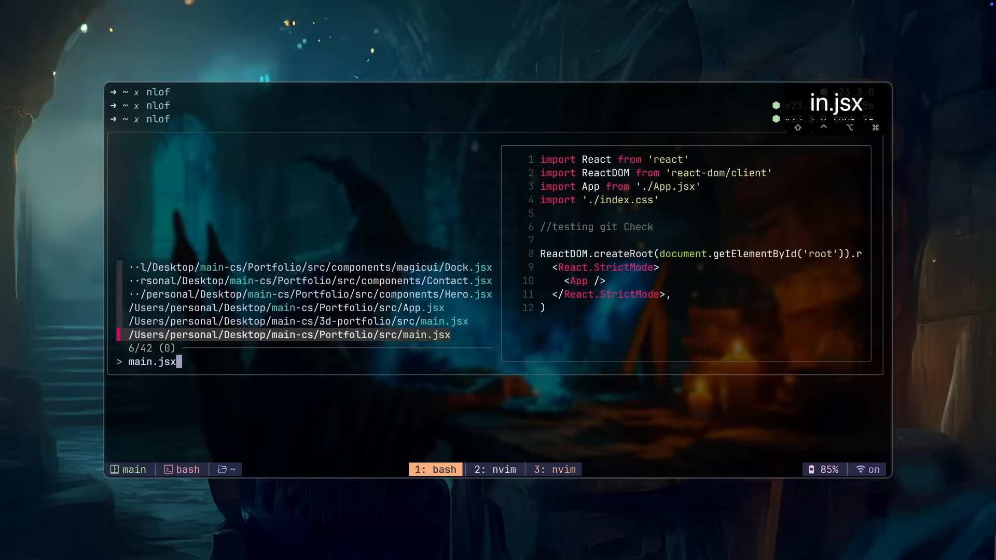
{"action": "key", "text": "enter"}
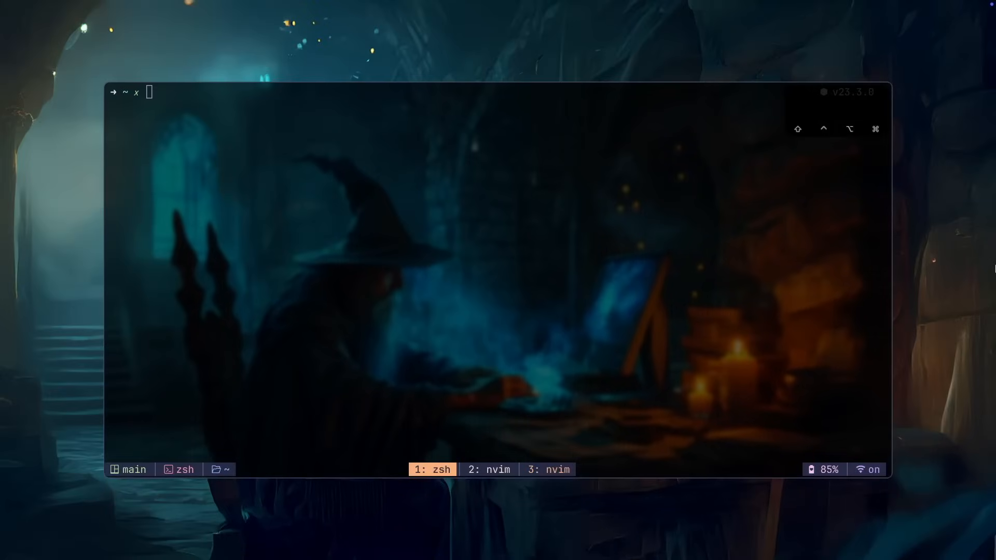
{"action": "mouse_move", "coordinate": [836, 100]}
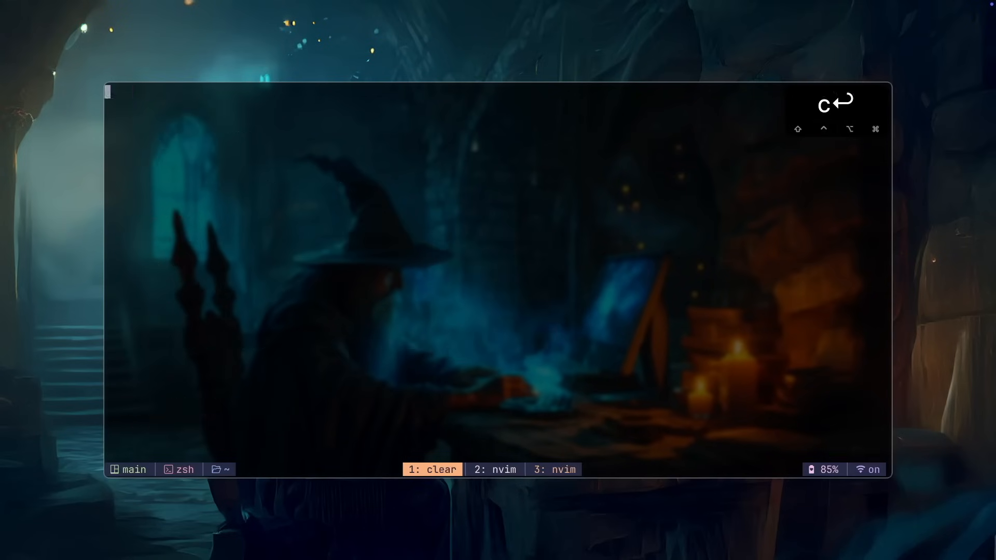
Run brew install at the prompt and enter a tldr lookup for eza
{"action": "type", "text": "tldr e"}
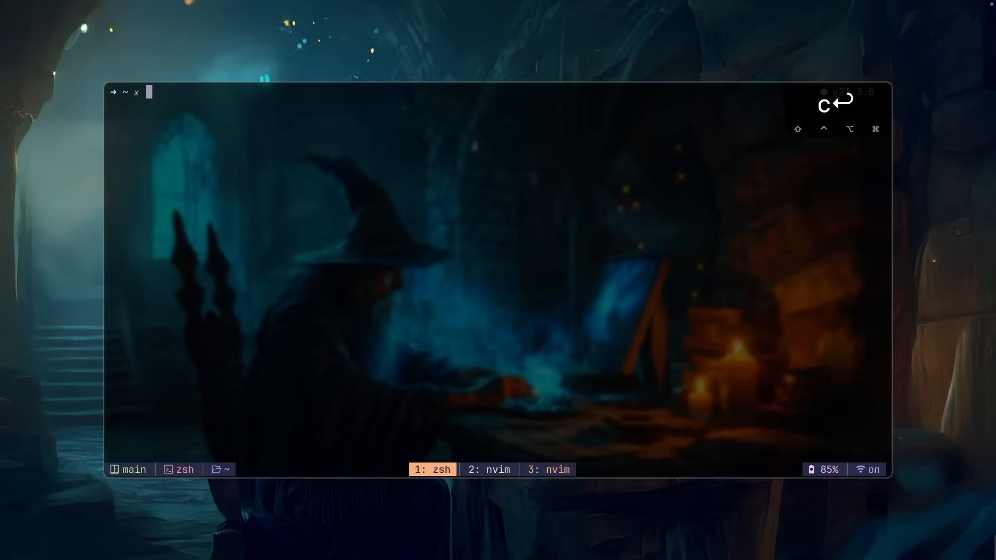
{"action": "type", "text": "brew install fzf"}
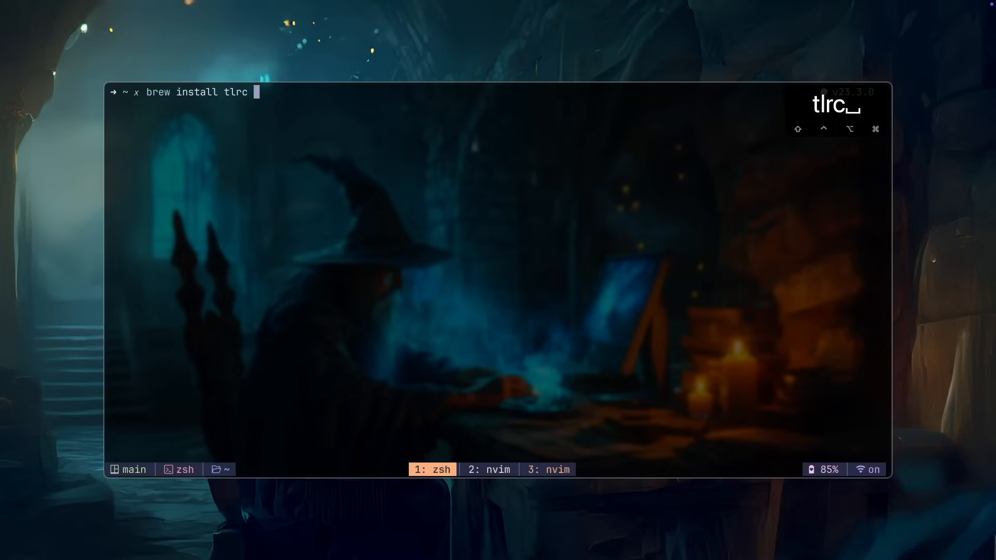
{"action": "type", "text": "tldr eza"}
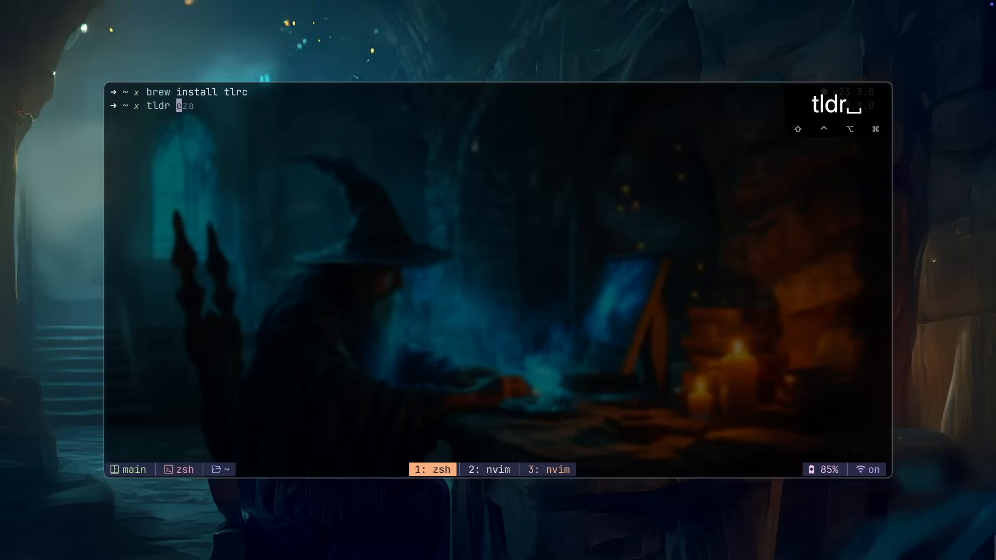